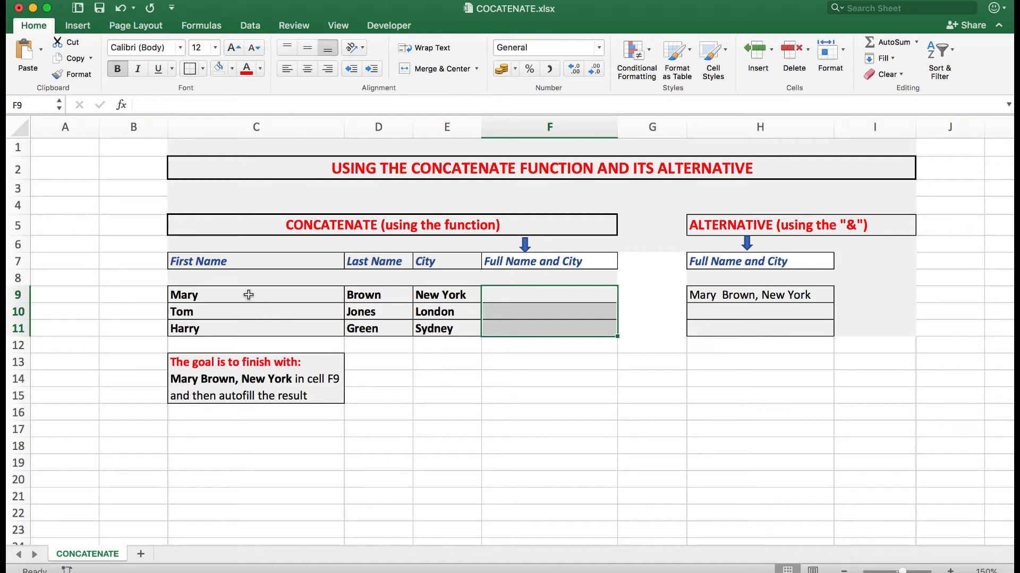
mouse_move(364, 295)
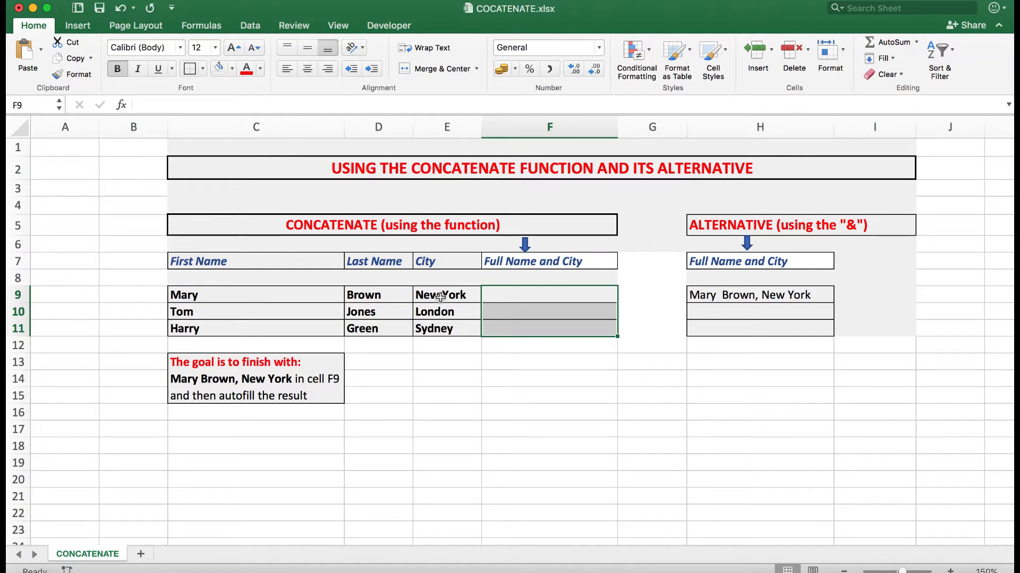
mouse_move(439, 298)
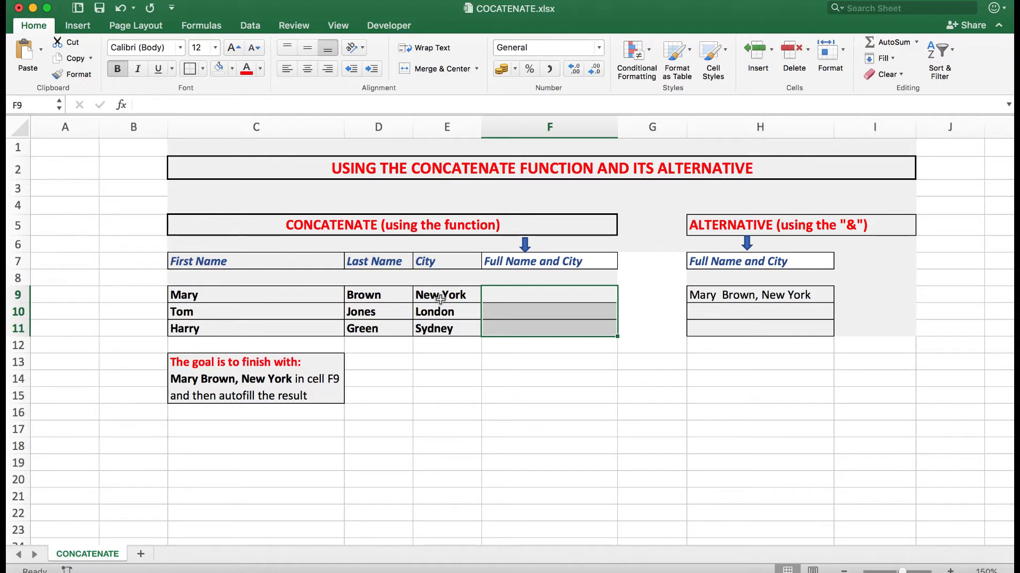
mouse_move(440, 328)
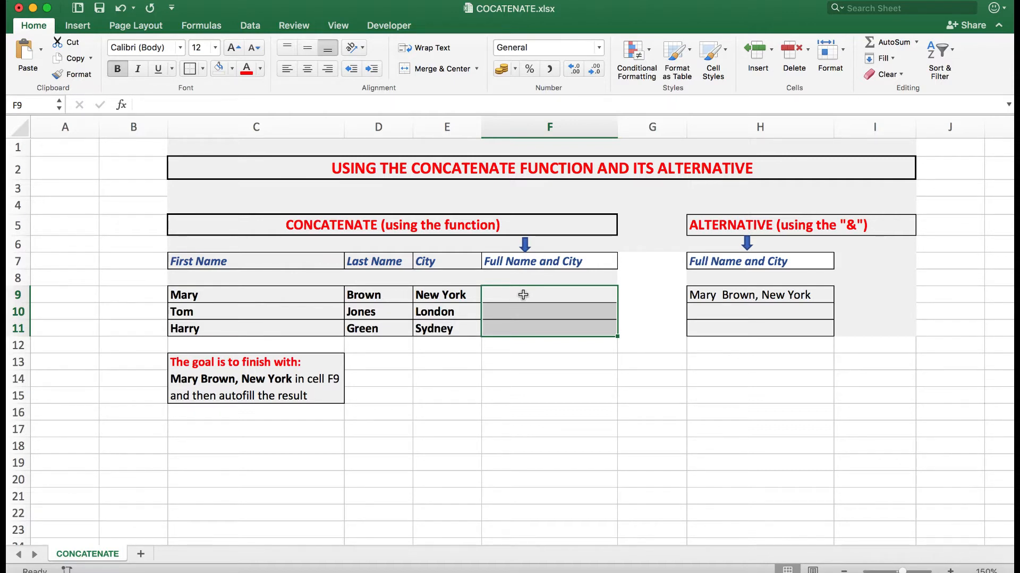
mouse_move(275, 359)
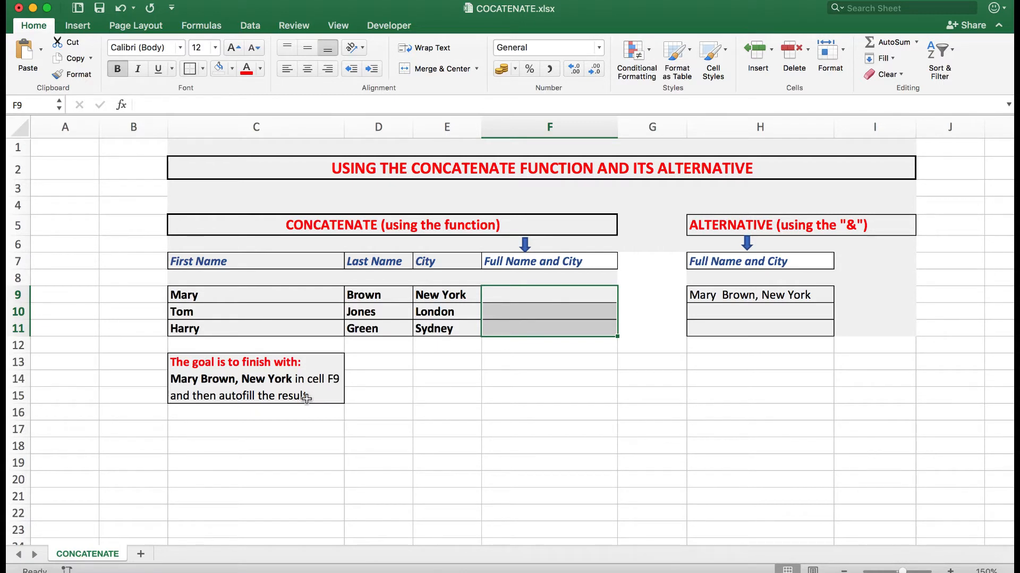
mouse_move(671, 330)
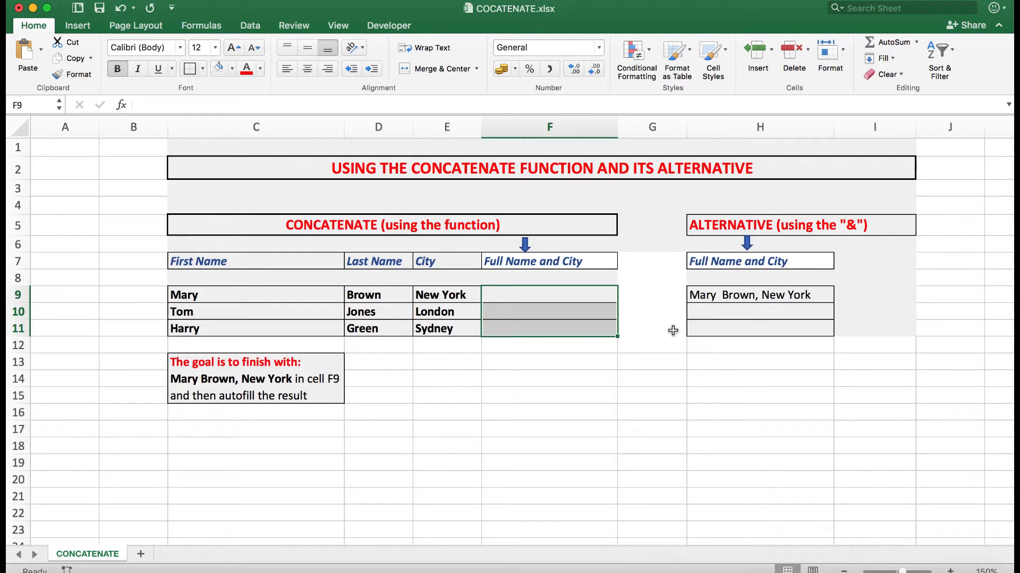
mouse_move(726, 295)
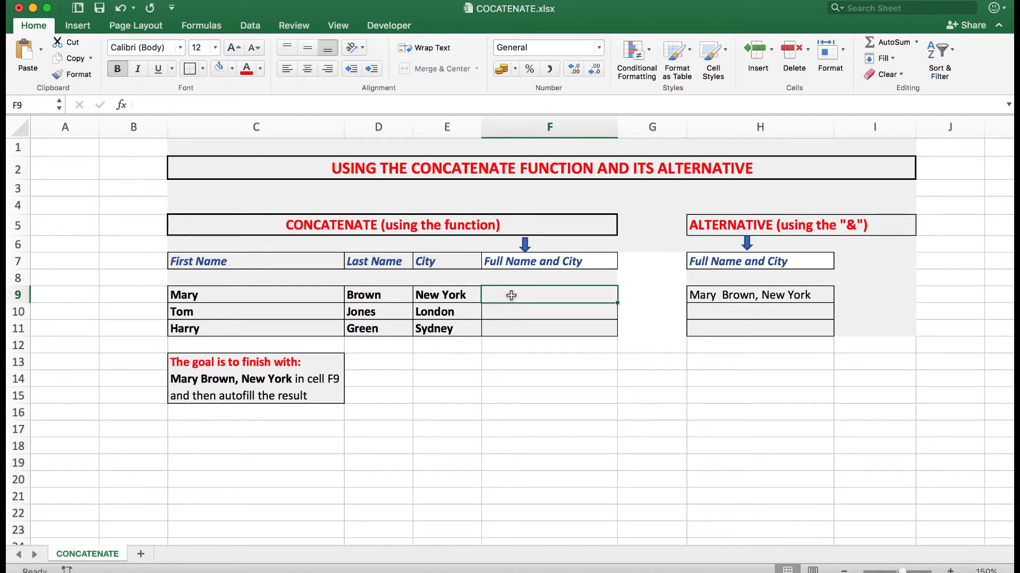
- Start a CONCATENATE formula in F9 joining C9's first name with a space
type("=concaten")
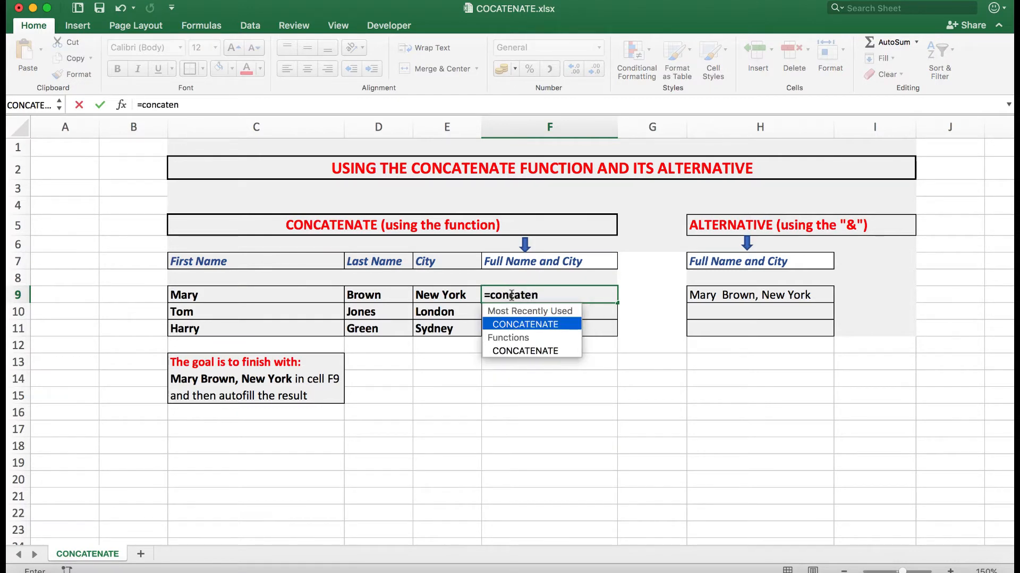
type("ate")
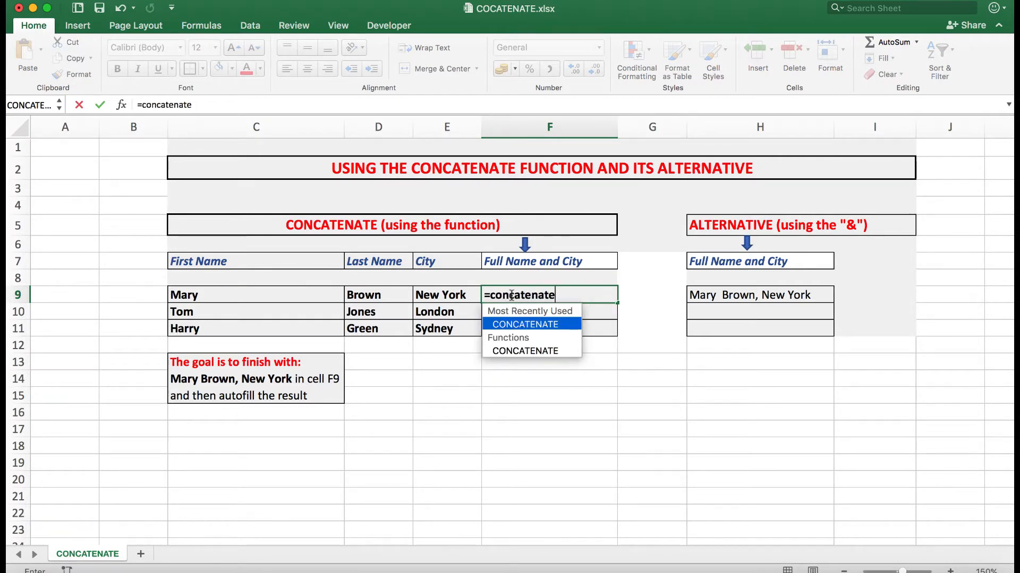
type("(")
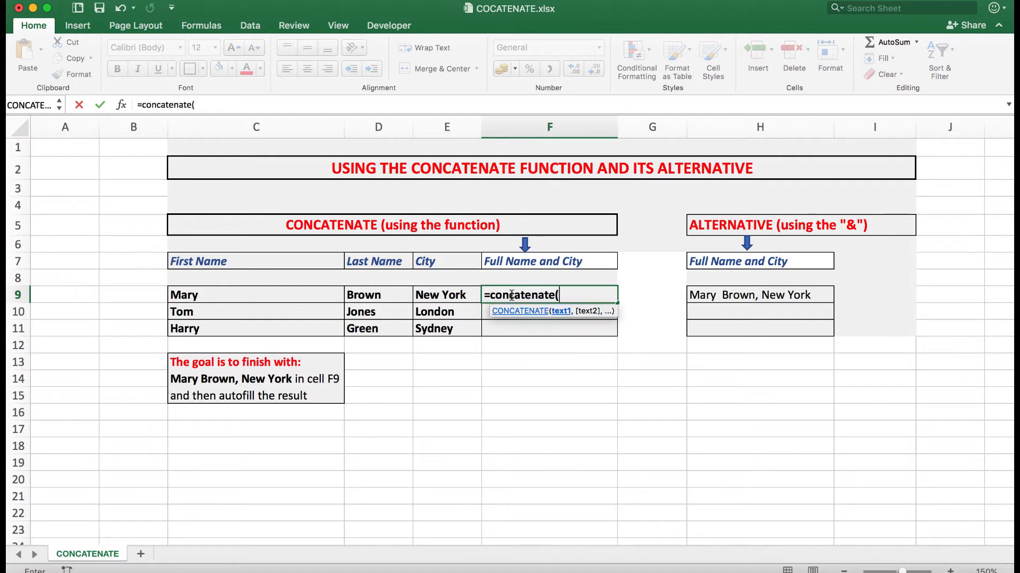
mouse_move(544, 323)
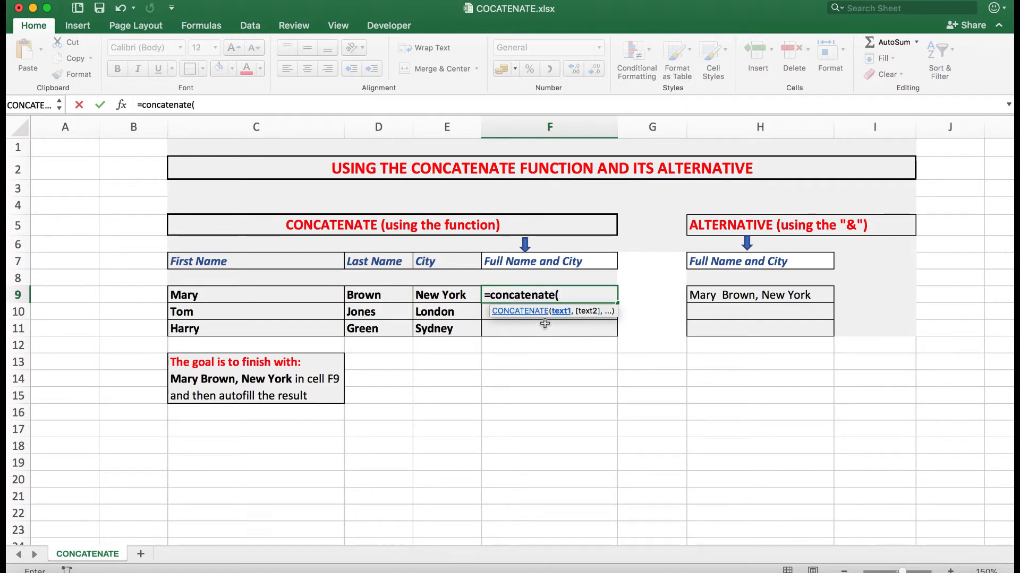
mouse_move(562, 317)
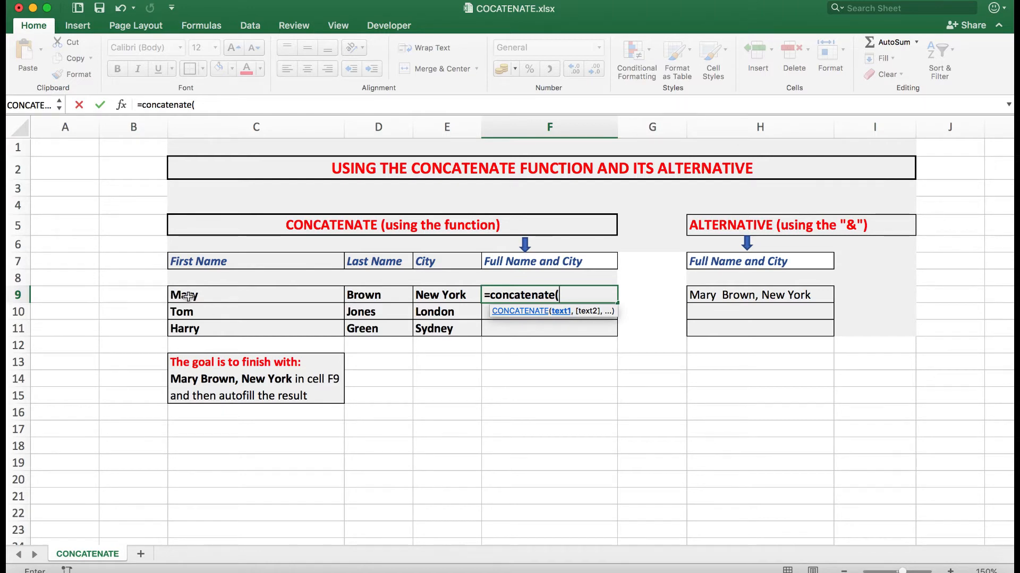
left_click(255, 295)
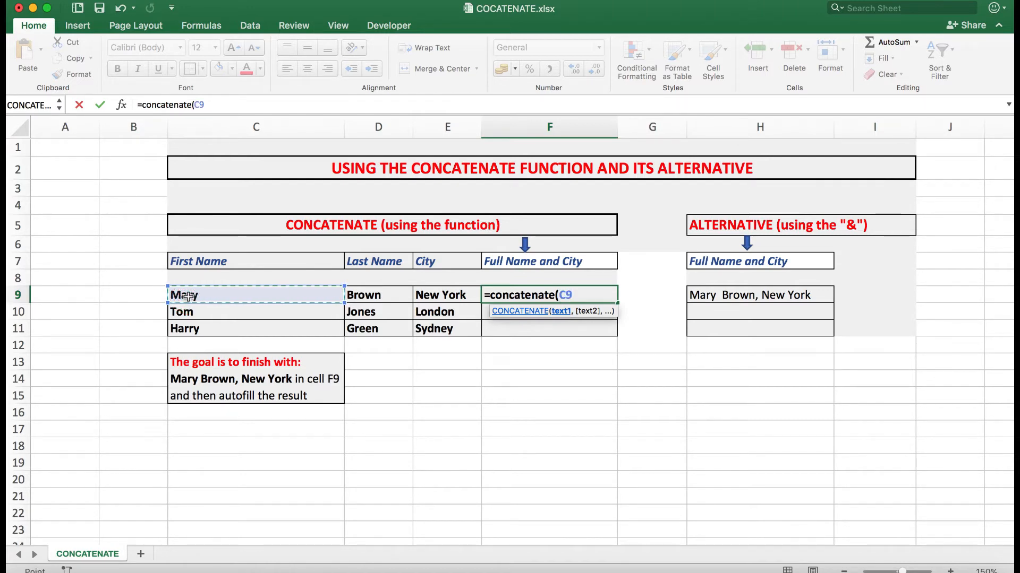
type(",")
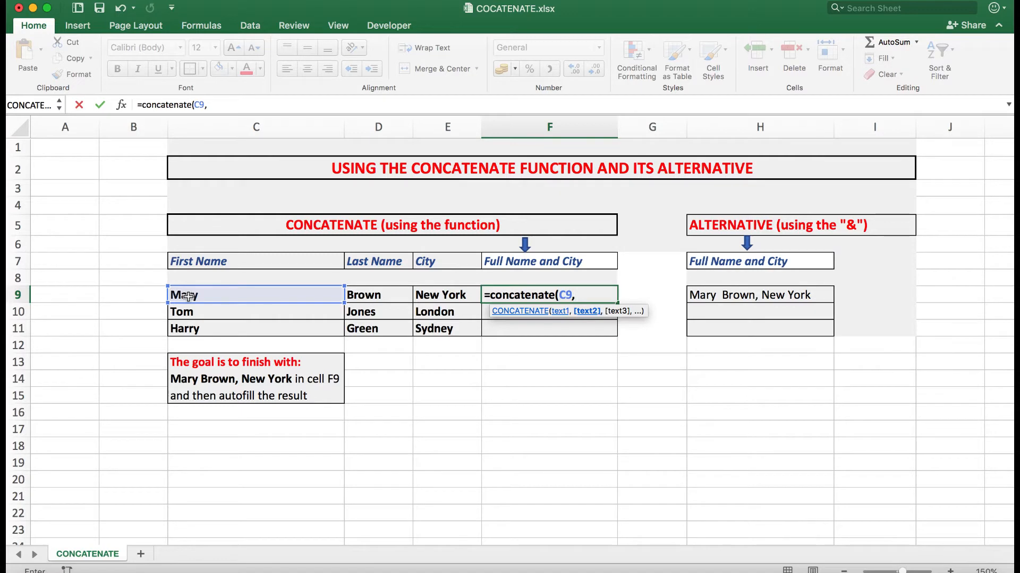
type("\"")
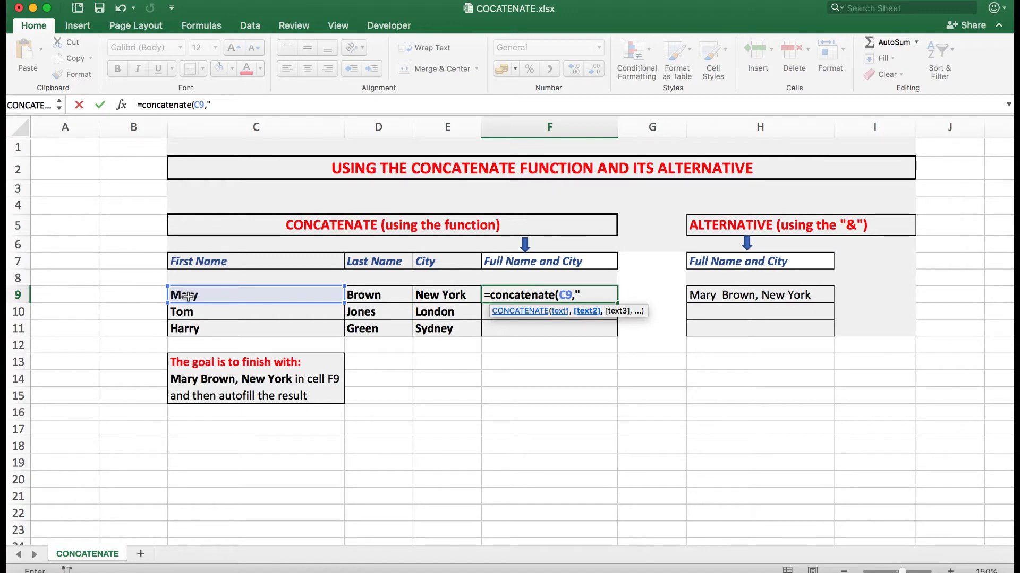
type("\" \"")
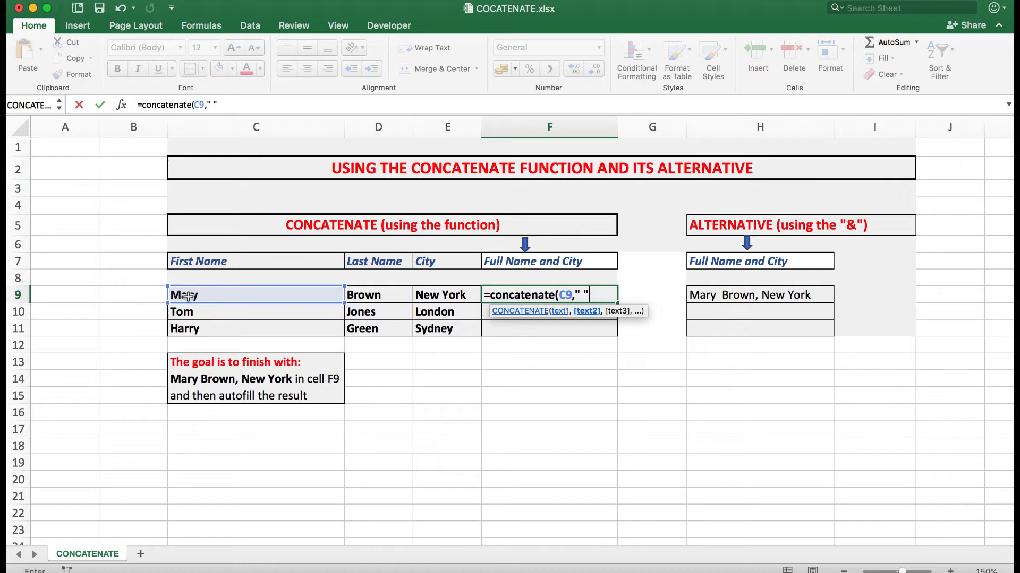
type(",")
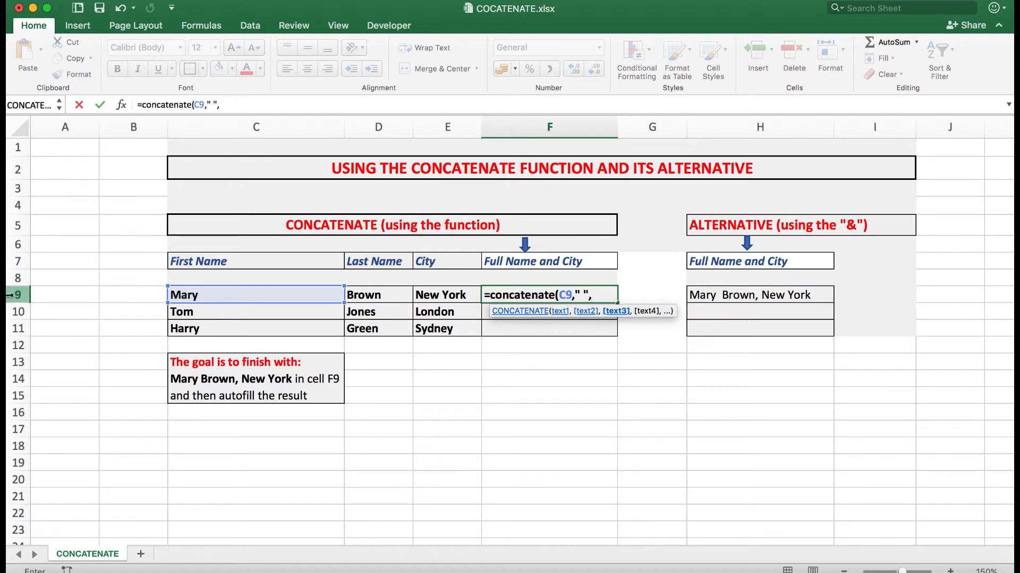
- Add D9's last name, a comma separator, and E9's city to the F9 formula
left_click(366, 295)
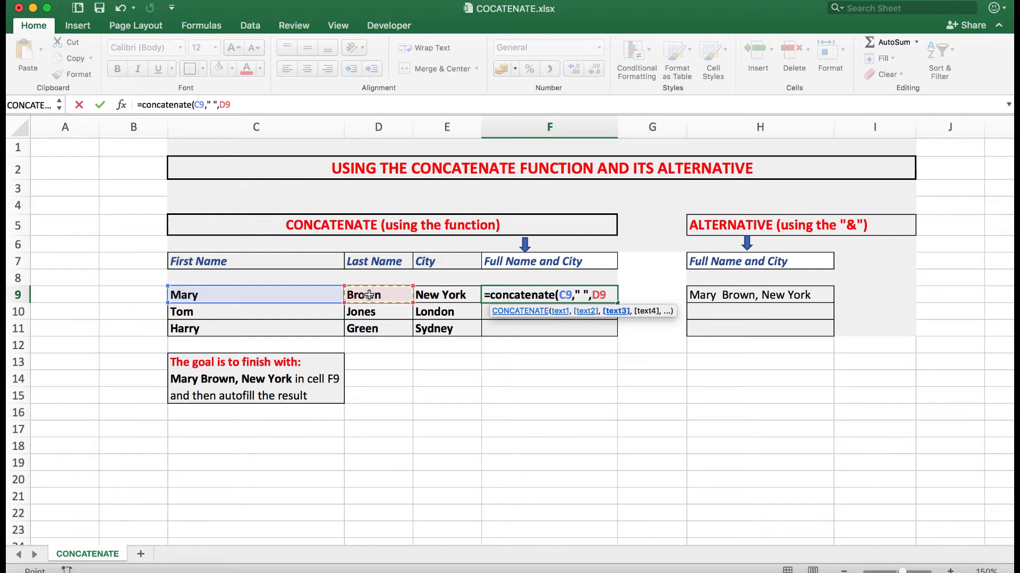
type(",")
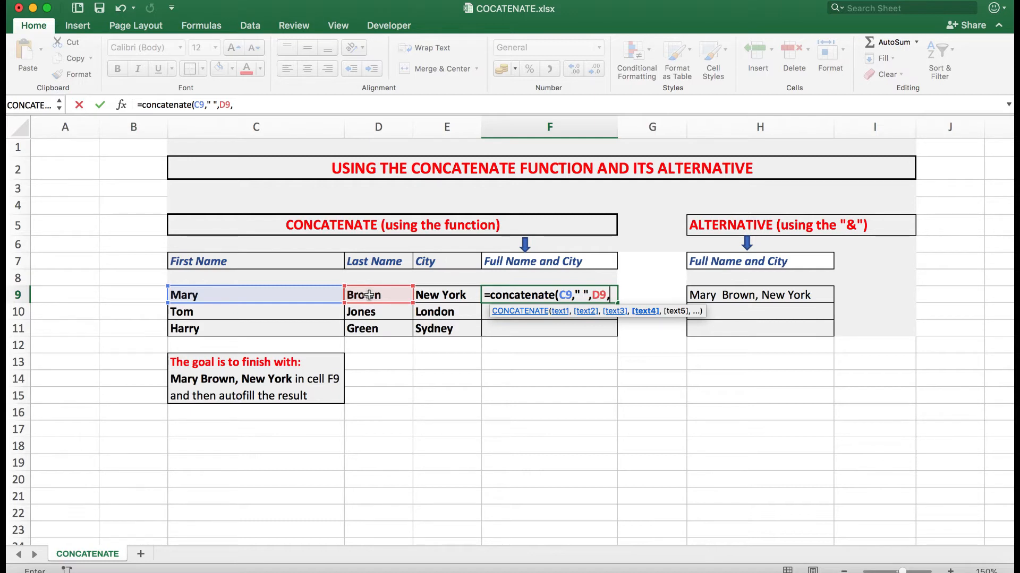
type("\"")
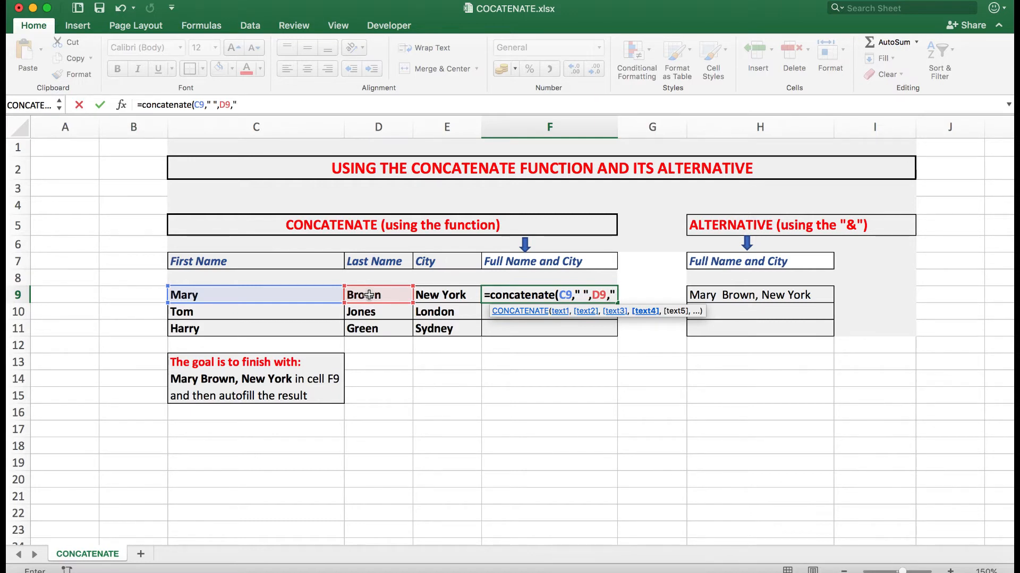
type(",")
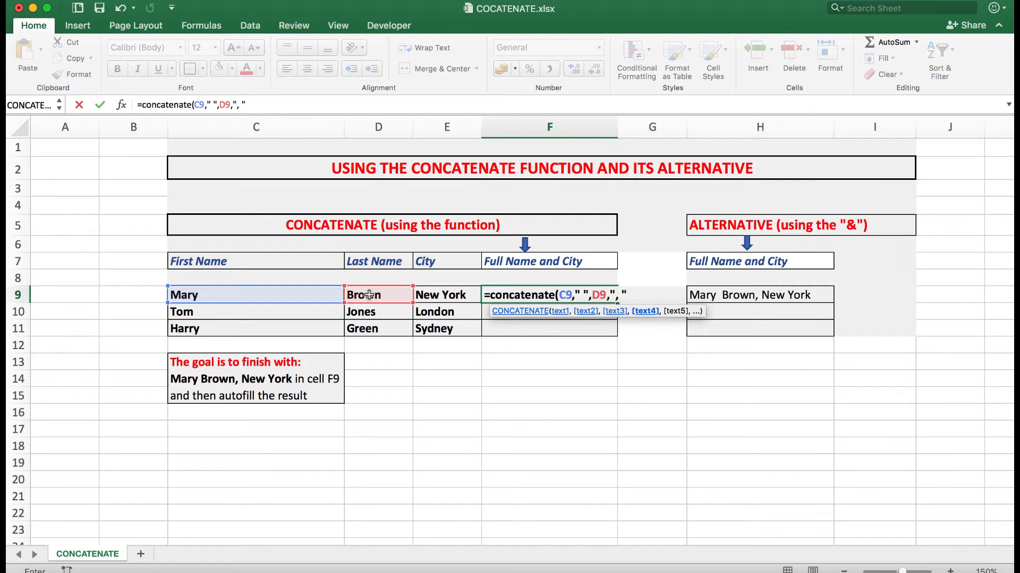
type(",")
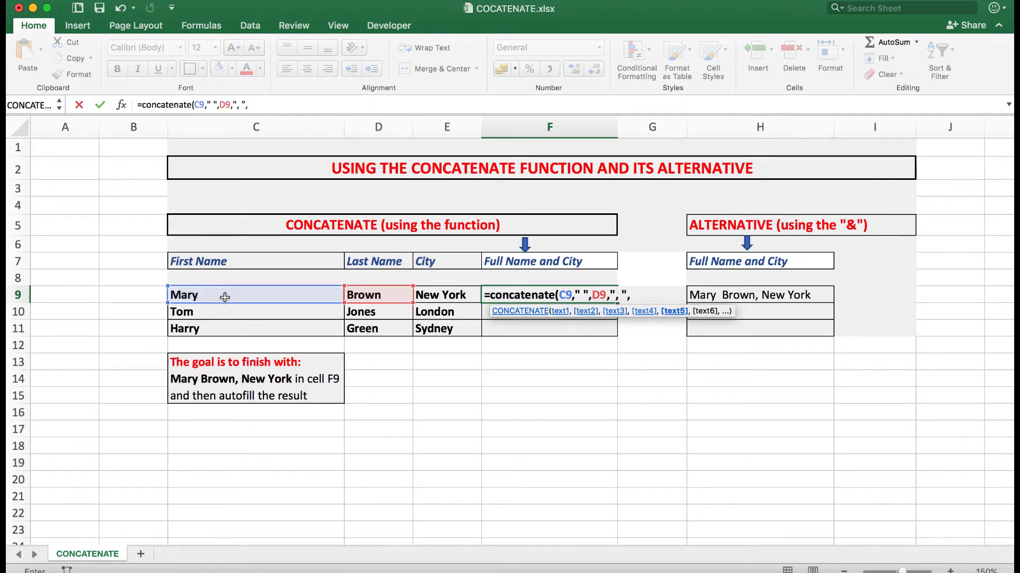
left_click(446, 295)
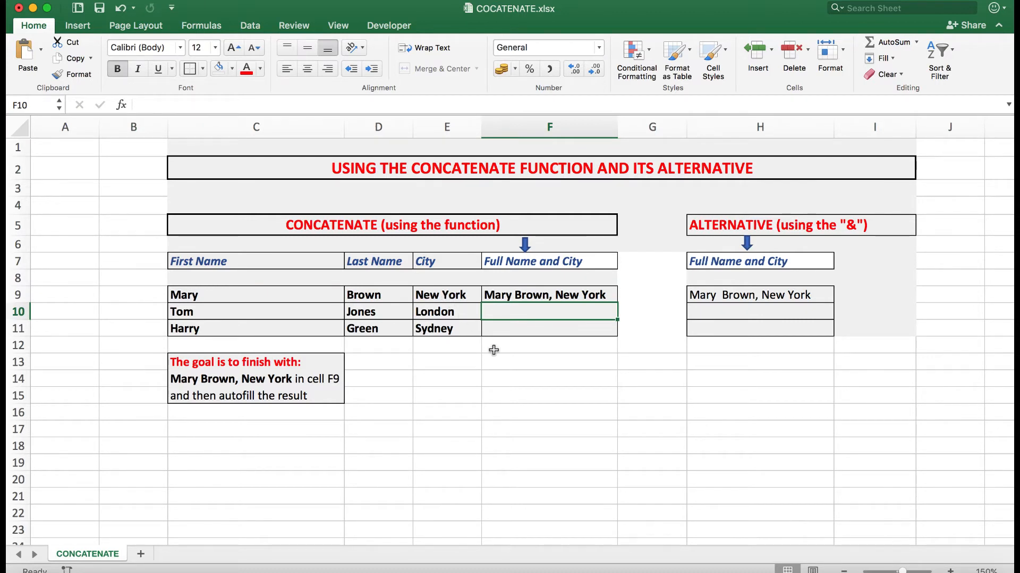
- Select the F9 result 'Mary Brown, New York' to fill it down
left_click(546, 295)
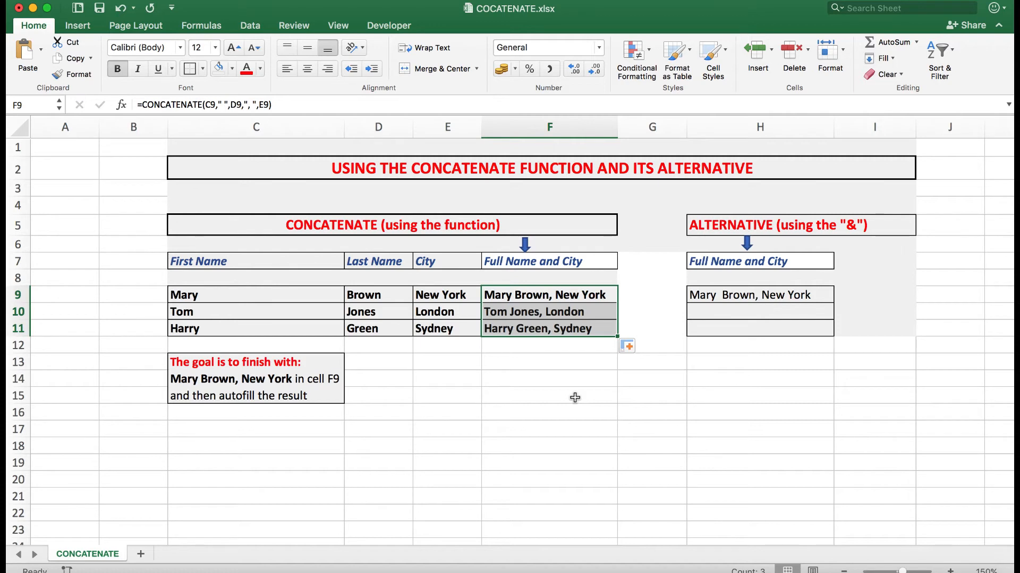
mouse_move(722, 295)
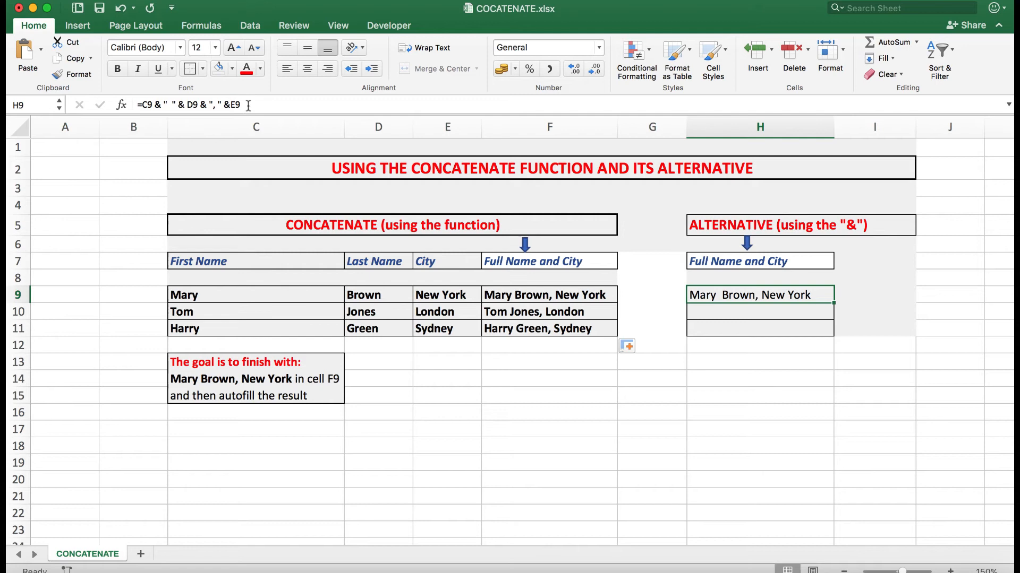
mouse_move(246, 104)
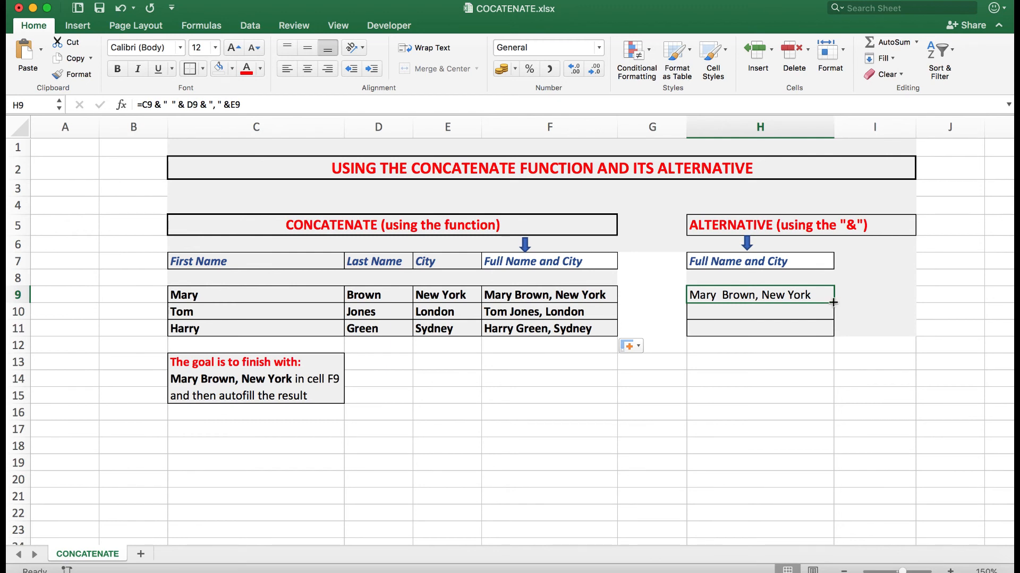
- Drag H9's fill handle down to H11 to copy the ampersand formula
left_click_drag(834, 301, 836, 331)
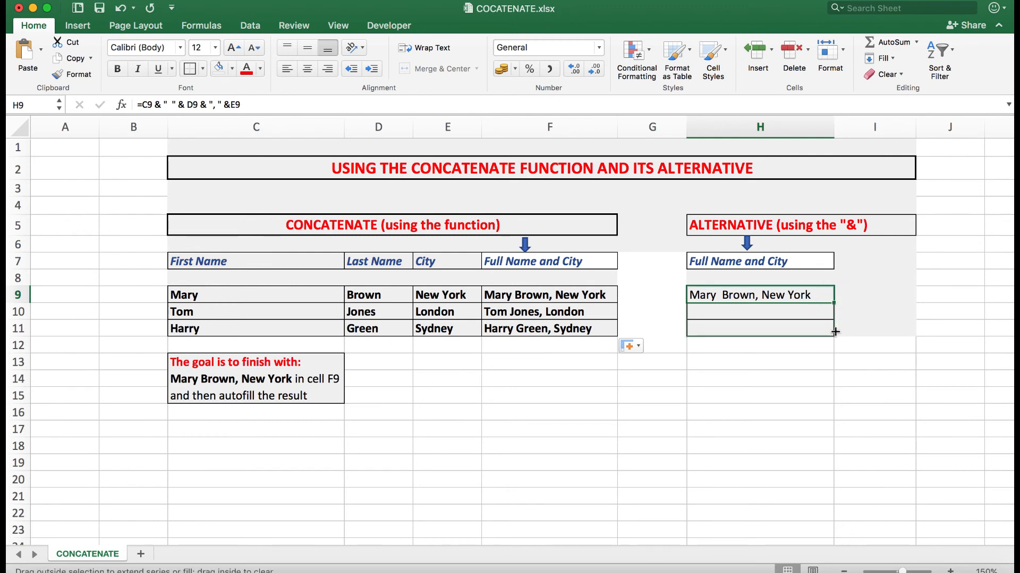
left_click_drag(834, 332, 834, 333)
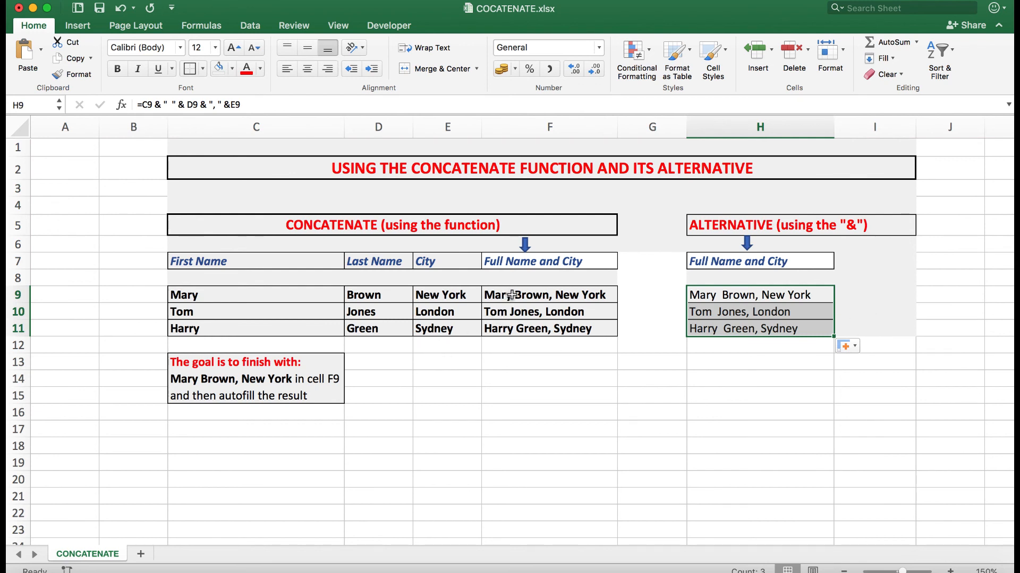
mouse_move(511, 328)
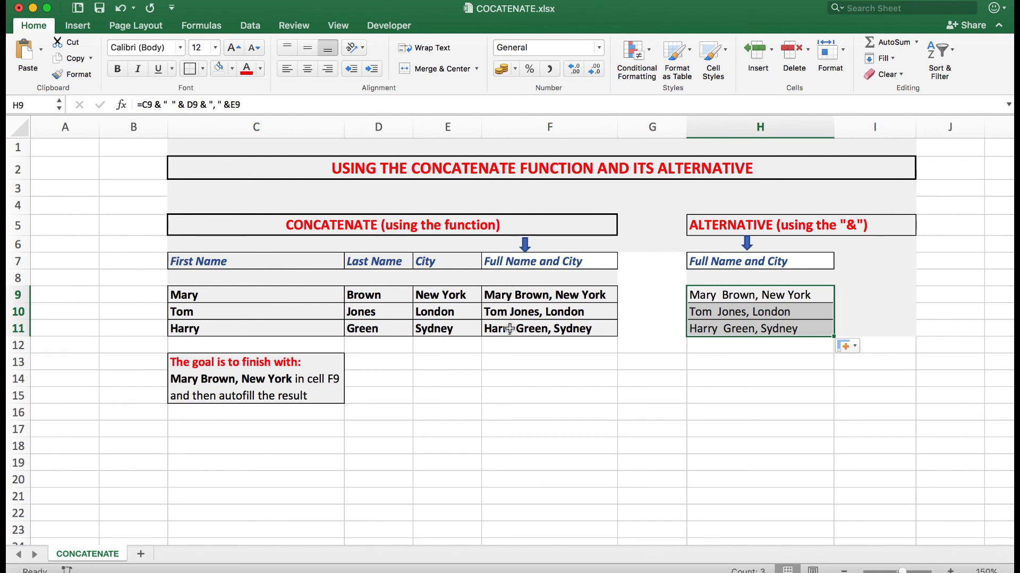